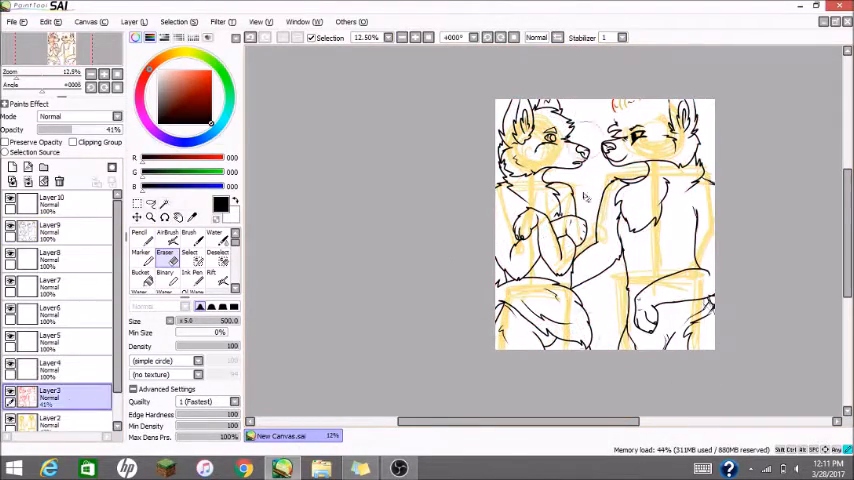
# Bucket-fill Layer 2 under the wolf line art with cream (255,254,214).
pyautogui.click(139, 272)
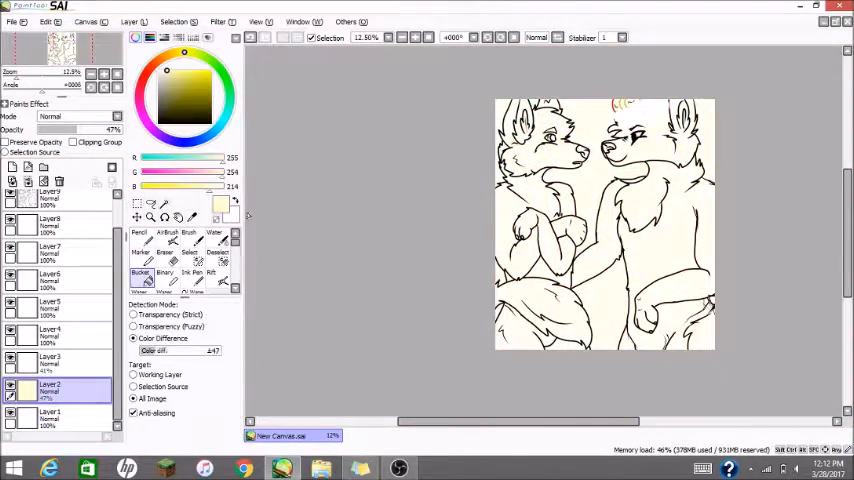